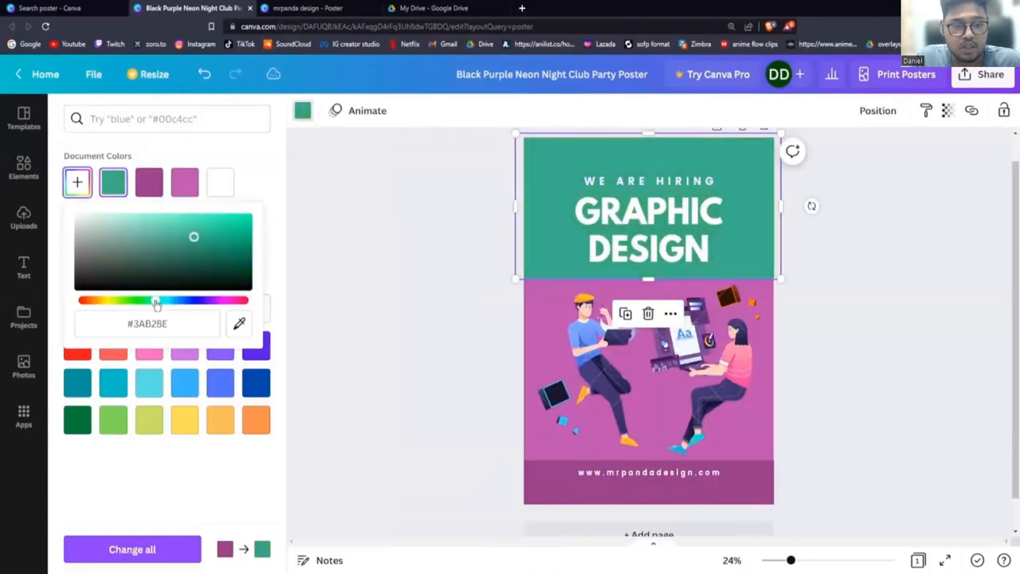
# Step: Recolour the header bar to dark slate teal and select the purple middle background
pyautogui.moveTo(194, 236); pyautogui.dragTo(158, 252)
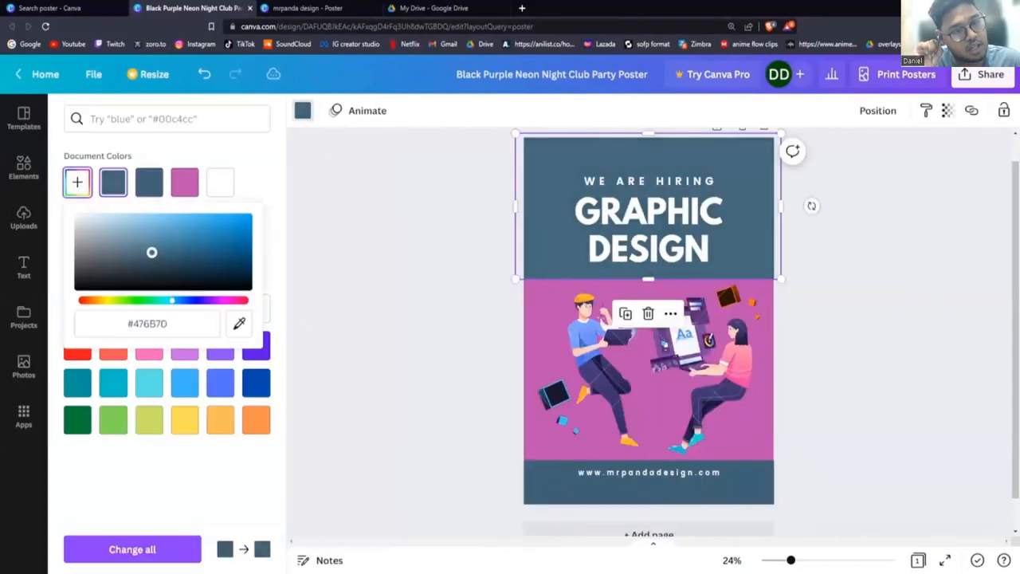
pyautogui.click(150, 182)
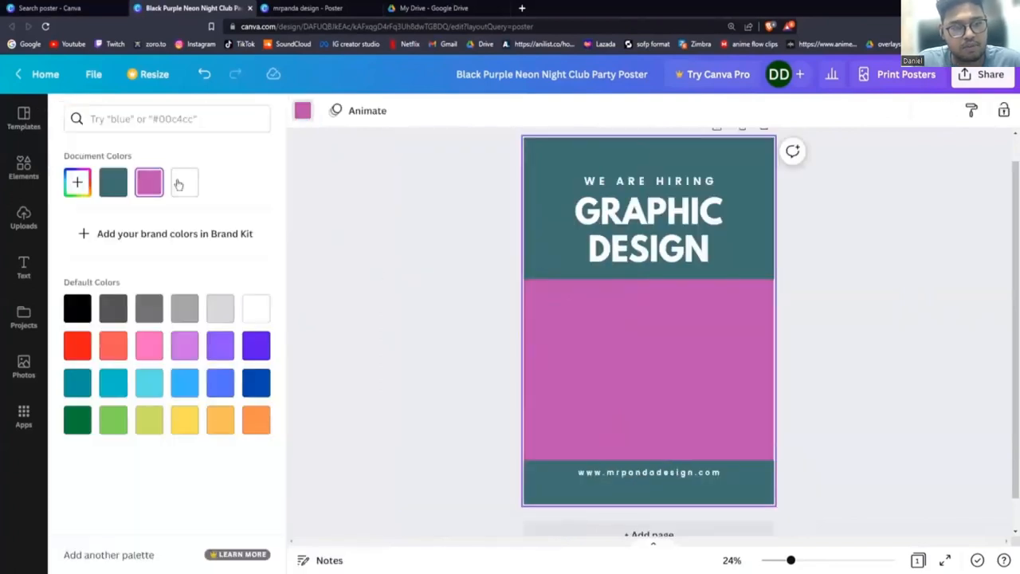
# Step: Add the uploaded bamboo branch illustration to the white middle band and duplicate it to both edges
pyautogui.click(22, 217)
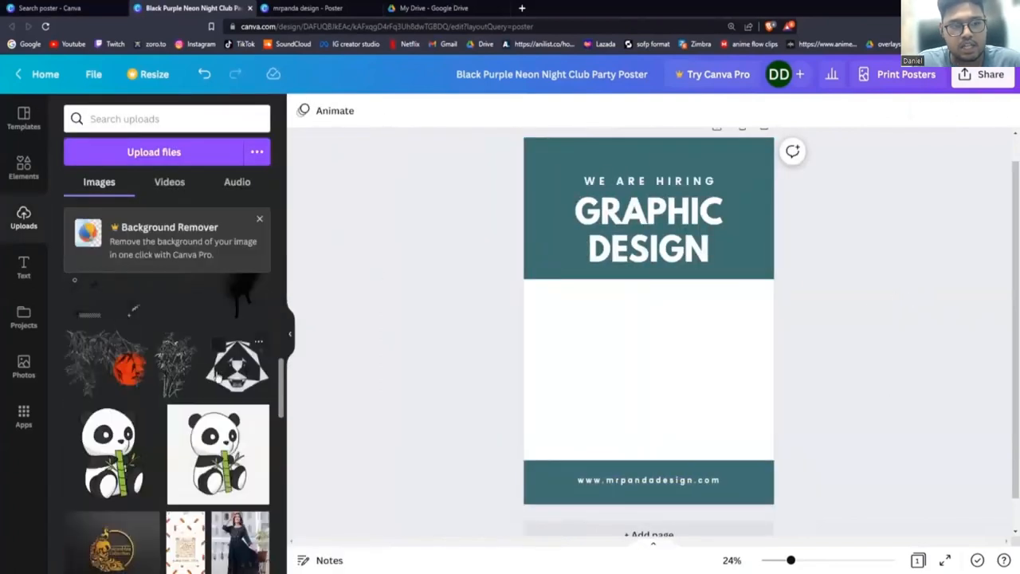
pyautogui.click(411, 110)
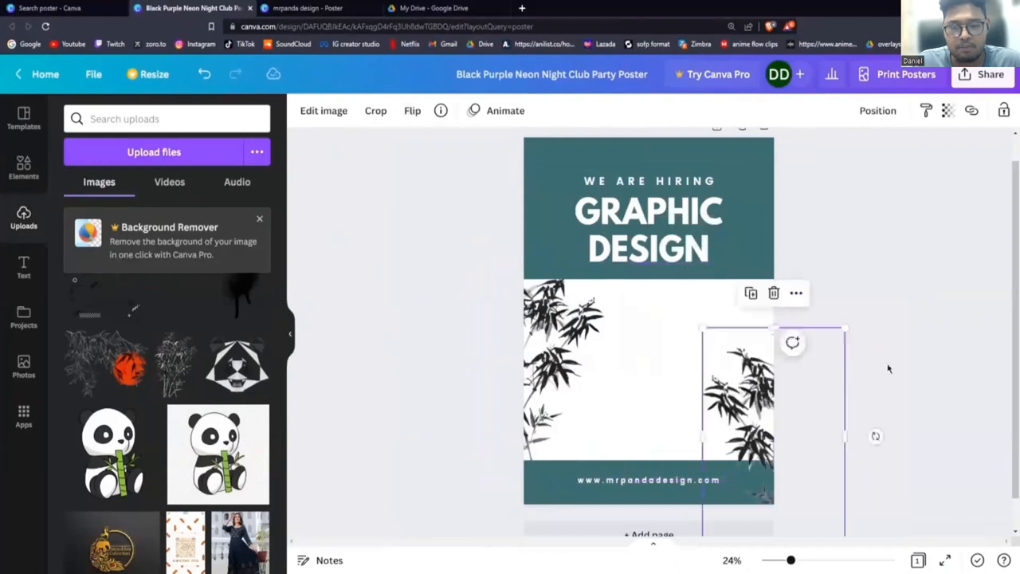
pyautogui.click(890, 368)
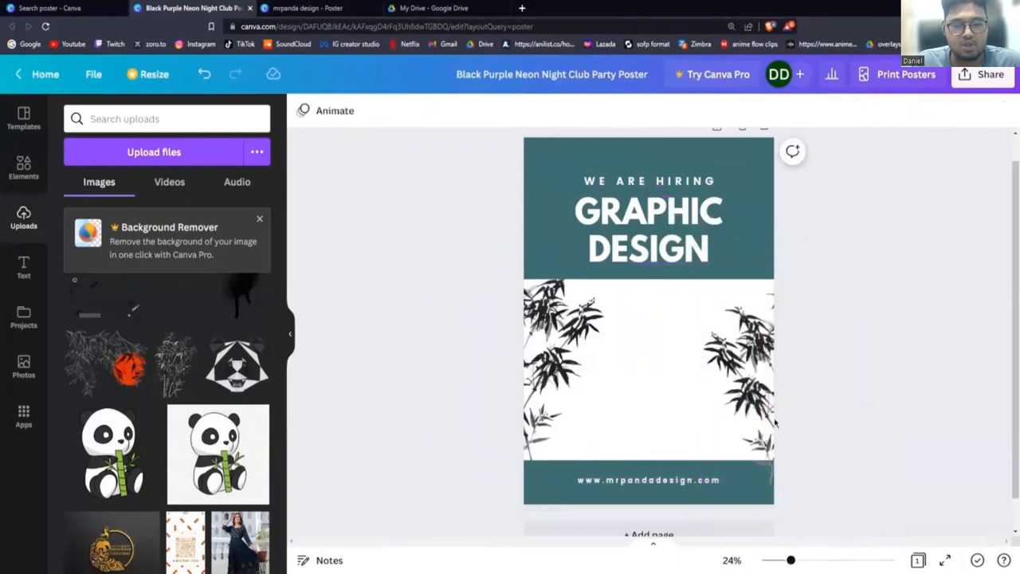
pyautogui.rightClick(733, 375)
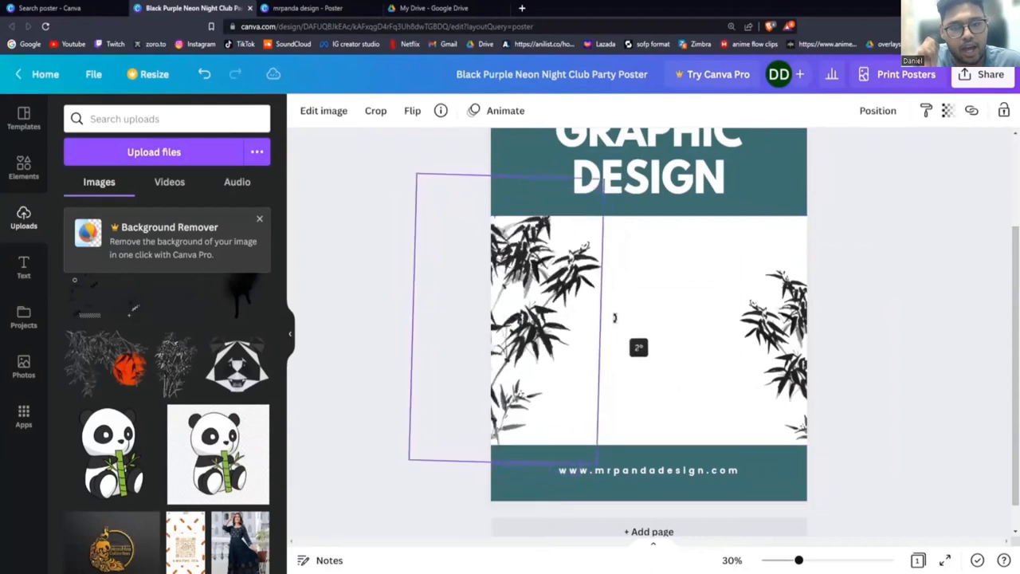
# Step: Place the geometric panda graphic, enlarge it to fill the middle band and raise its brightness and contrast
pyautogui.click(773, 242)
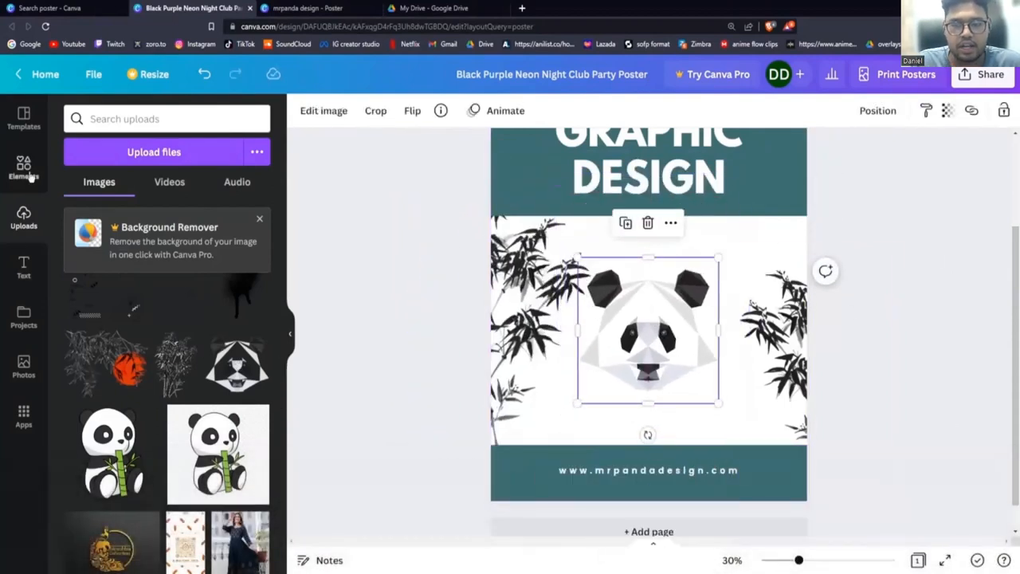
pyautogui.click(23, 167)
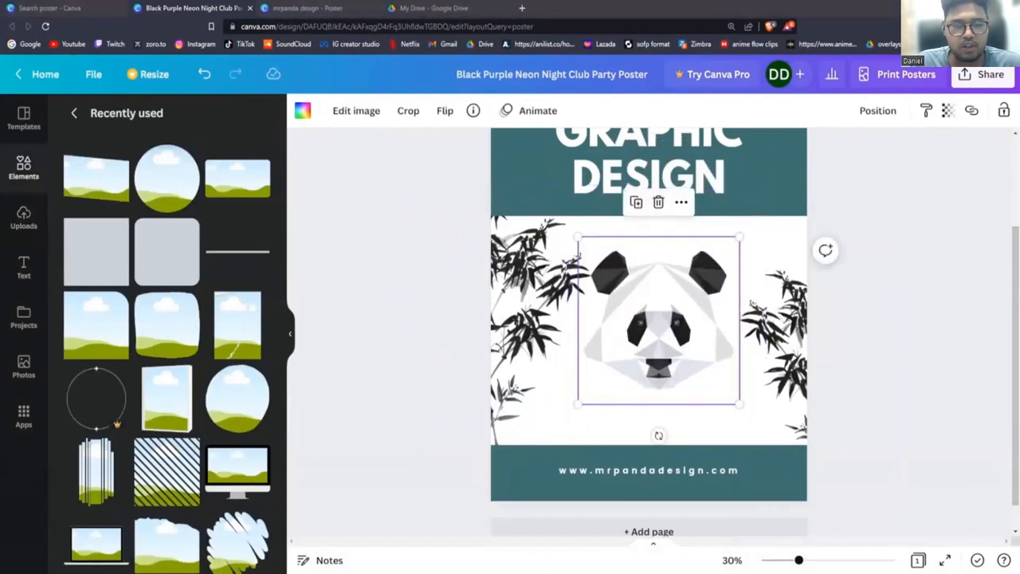
pyautogui.moveTo(740, 236); pyautogui.dragTo(727, 249)
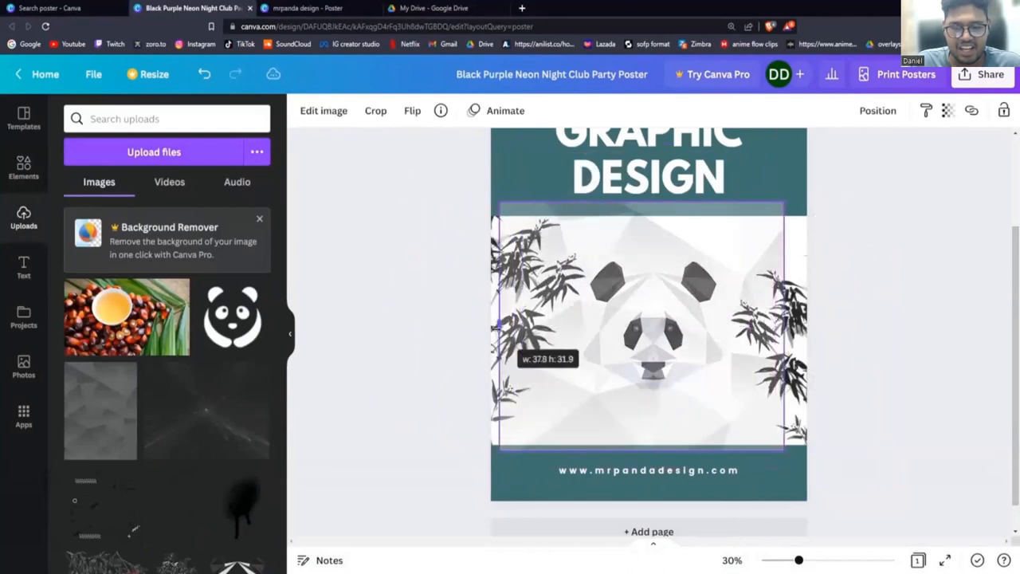
pyautogui.rightClick(650, 319)
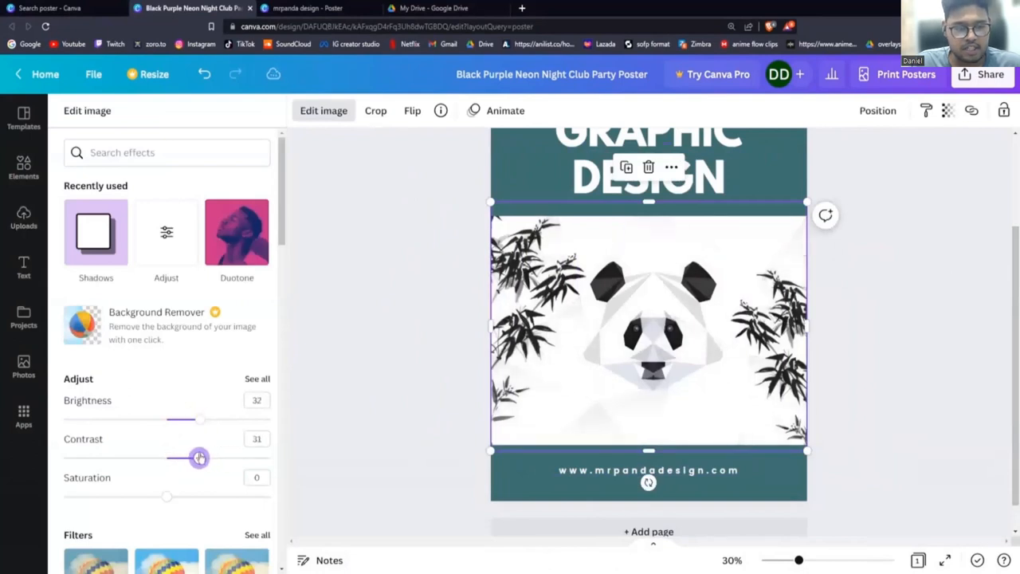
# Step: Finish the panda image adjustments and deselect it, leaving it behind the bamboo
pyautogui.click(22, 220)
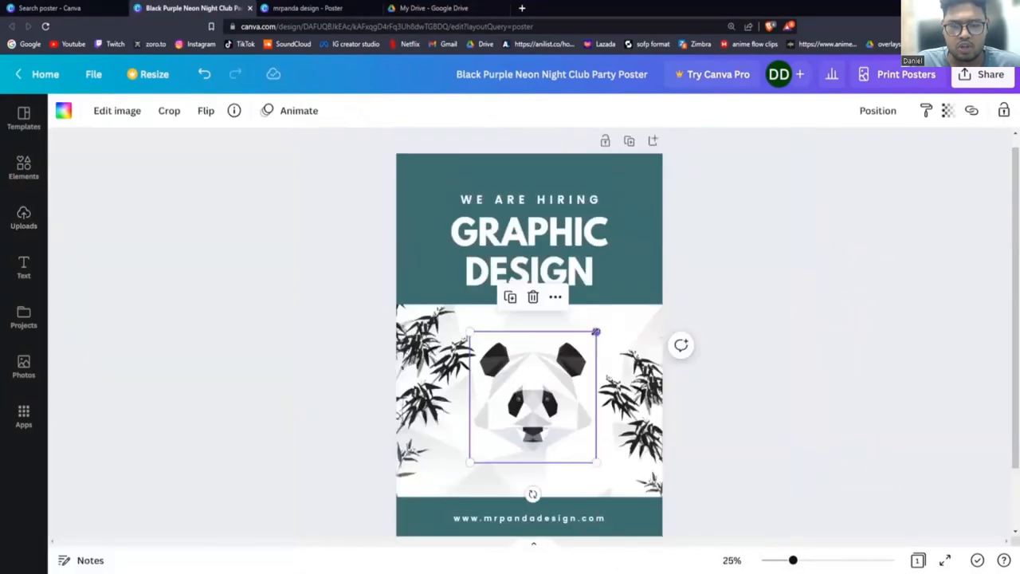
pyautogui.click(117, 110)
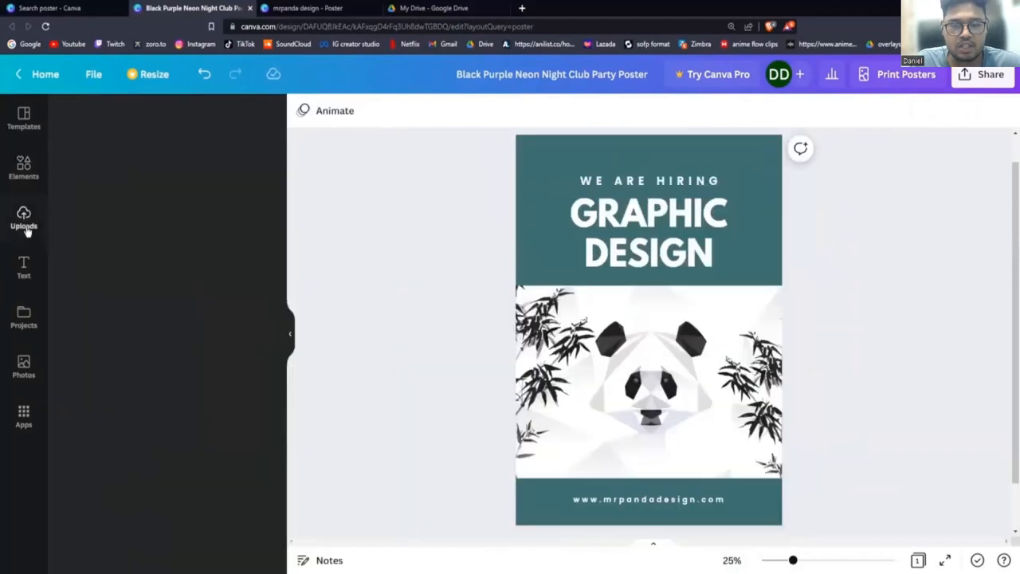
# Step: Add the uploaded dot-network graphic to the header's right corner and move down to the footer
pyautogui.click(22, 220)
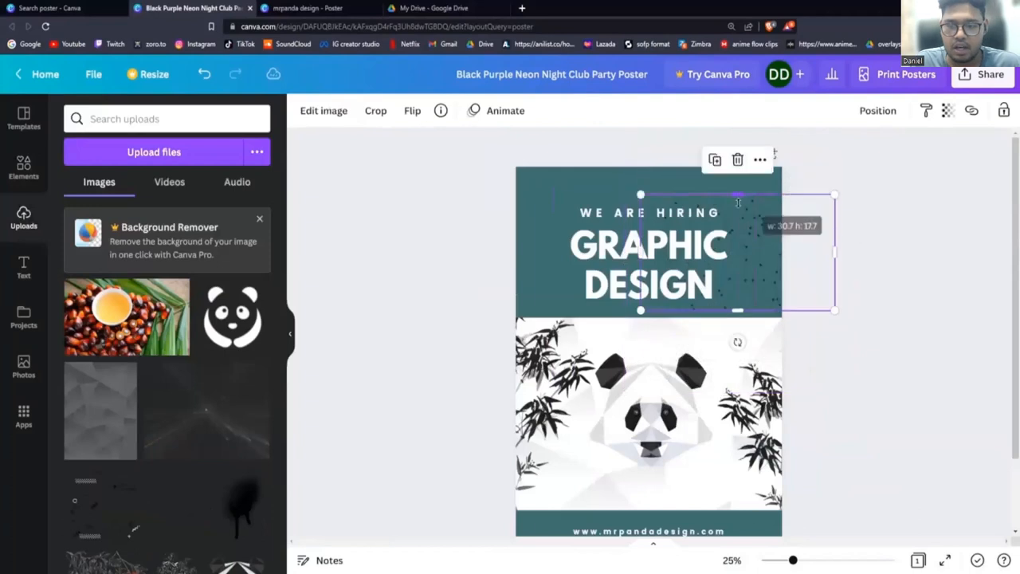
pyautogui.click(908, 300)
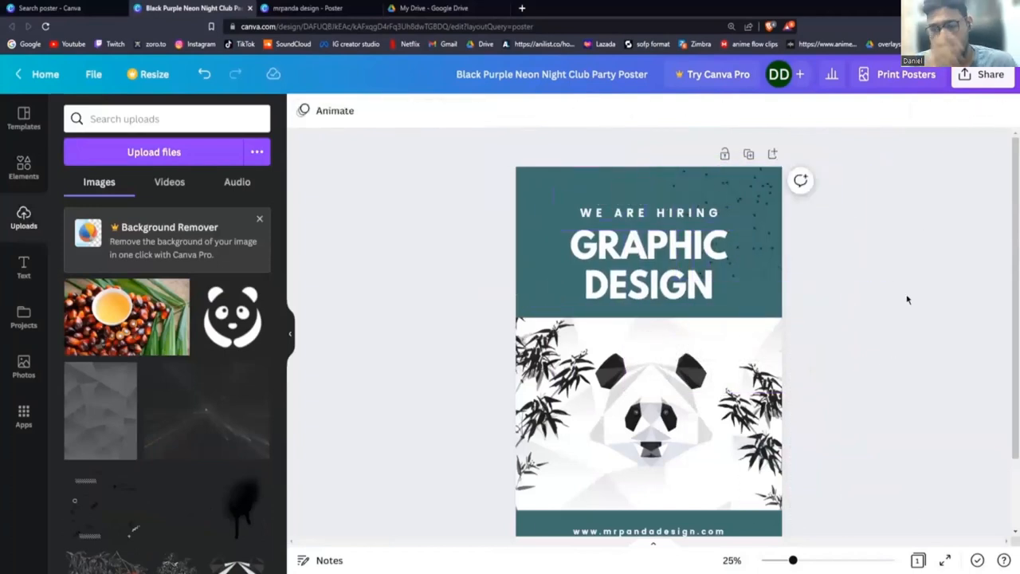
pyautogui.scroll(-3)
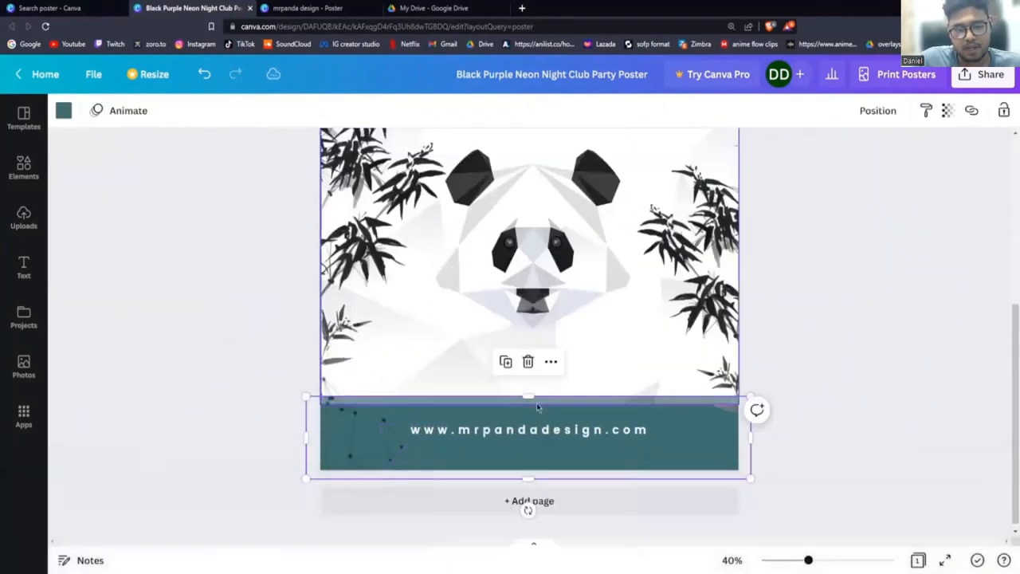
# Step: Place a dot-network graphic left in the footer beside the website address text
pyautogui.click(831, 417)
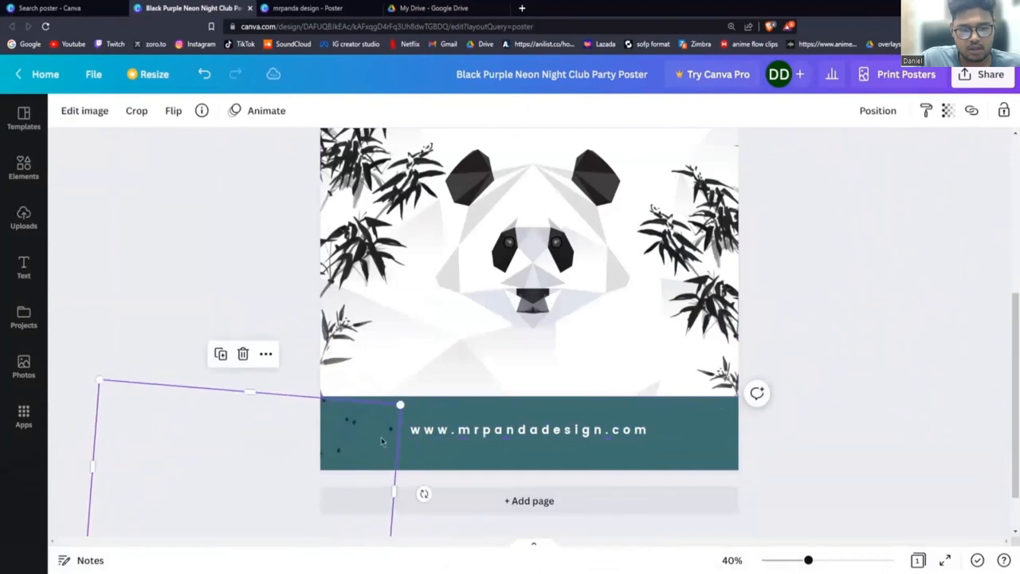
pyautogui.click(834, 335)
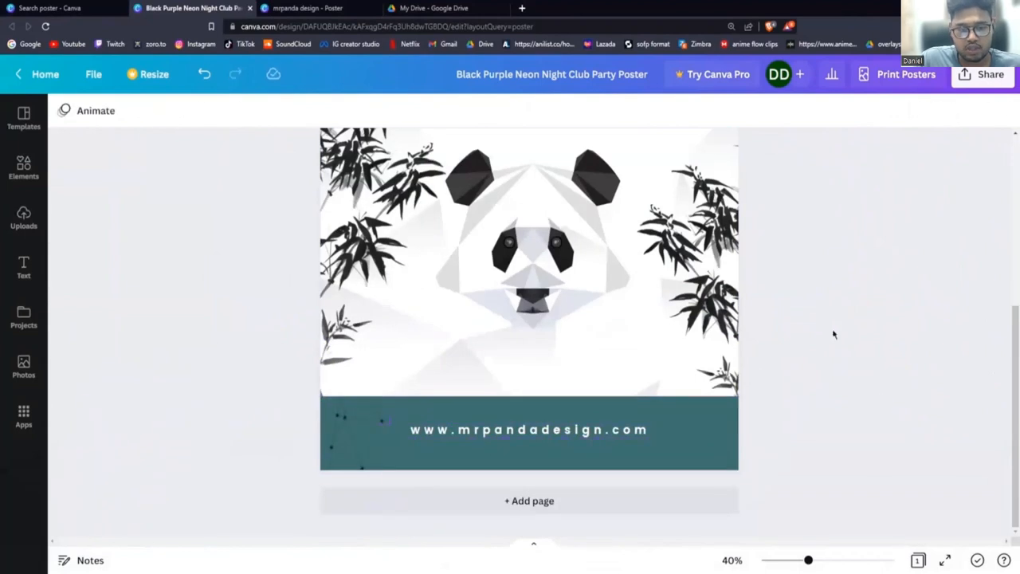
pyautogui.click(530, 264)
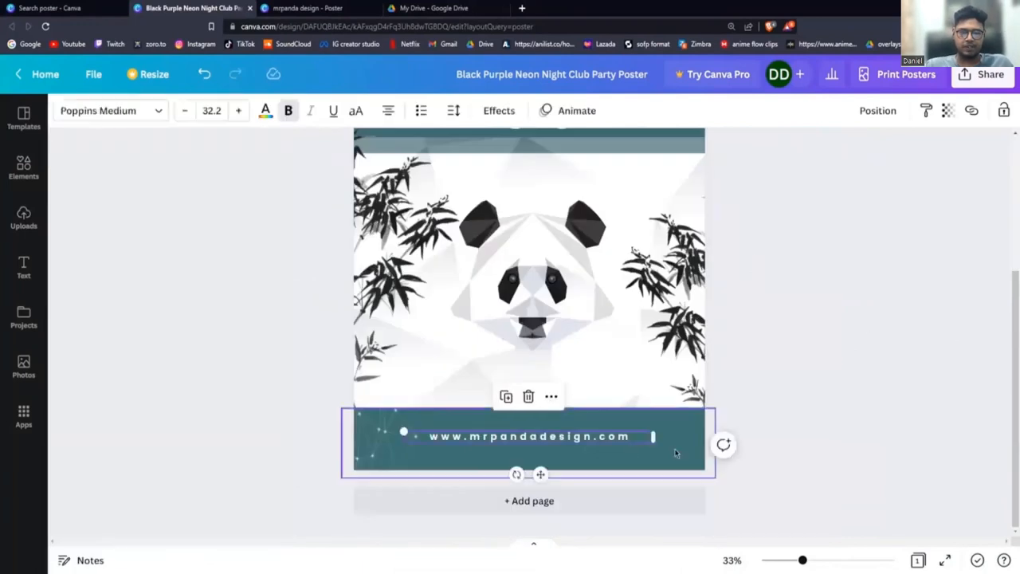
pyautogui.scroll(3)
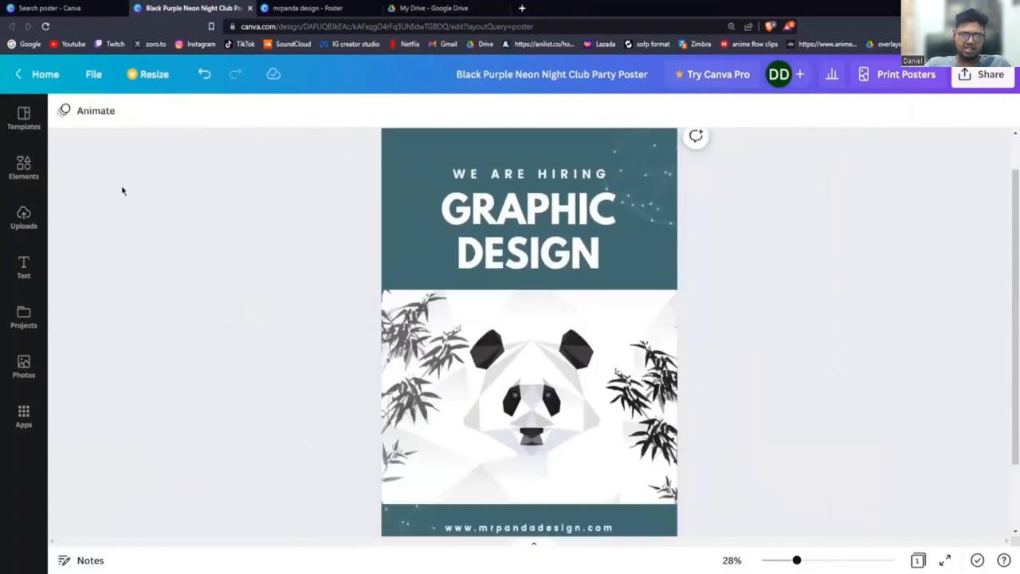
# Step: Add a small emblem beside DESIGN, reword the headline to WE SERVICE IN and send the panda image to back
pyautogui.click(23, 217)
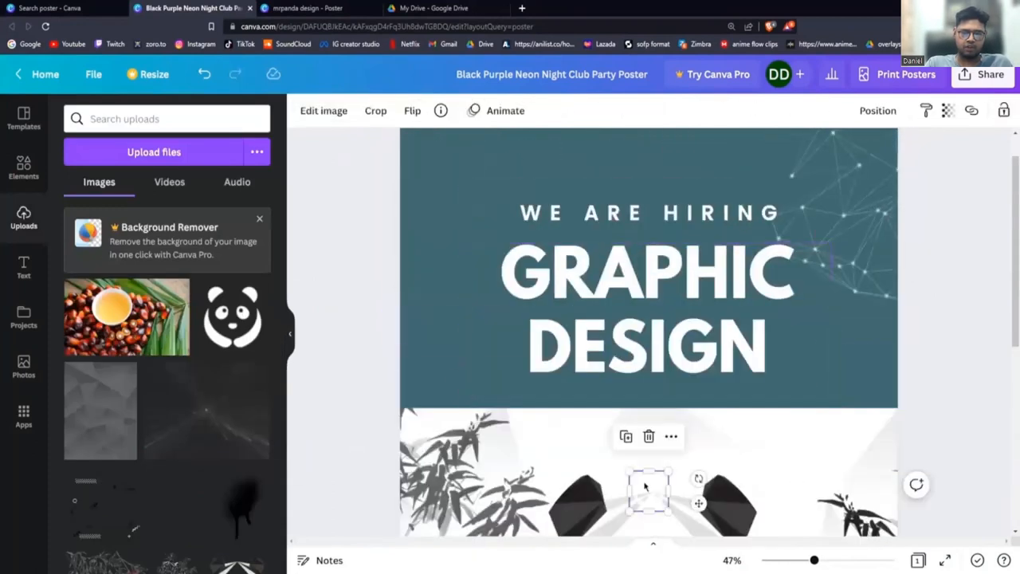
pyautogui.click(646, 306)
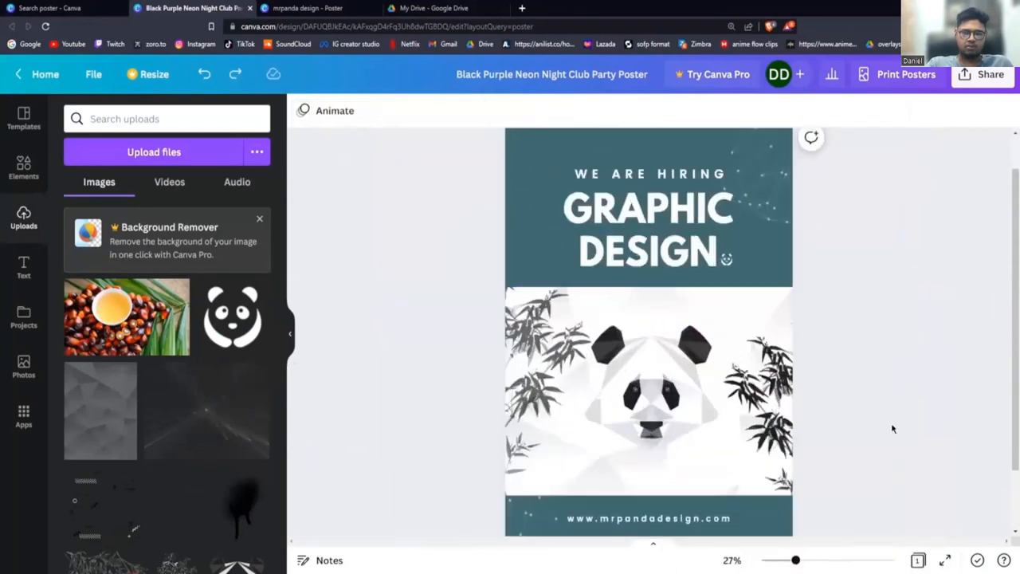
pyautogui.click(647, 208)
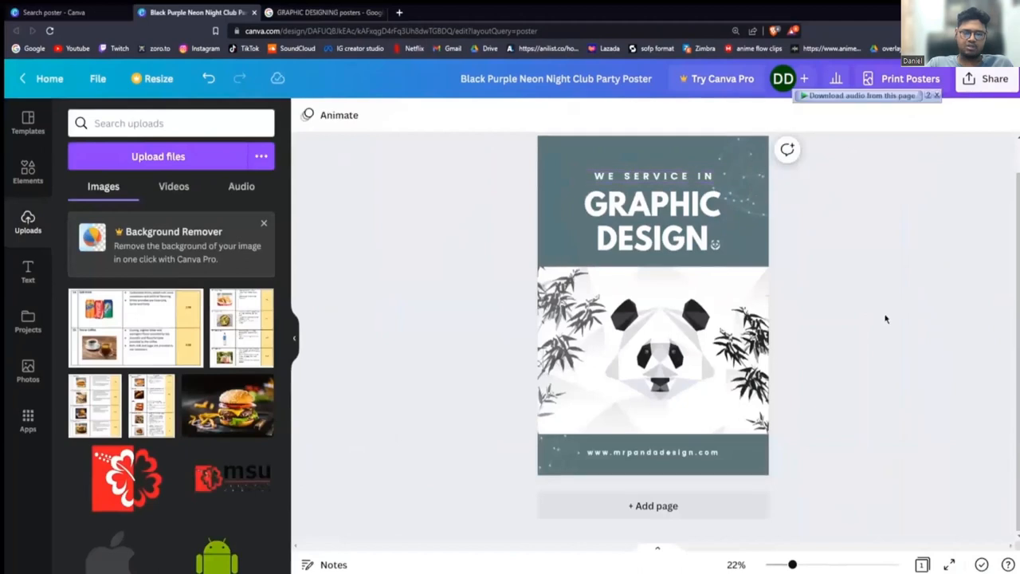
pyautogui.rightClick(653, 351)
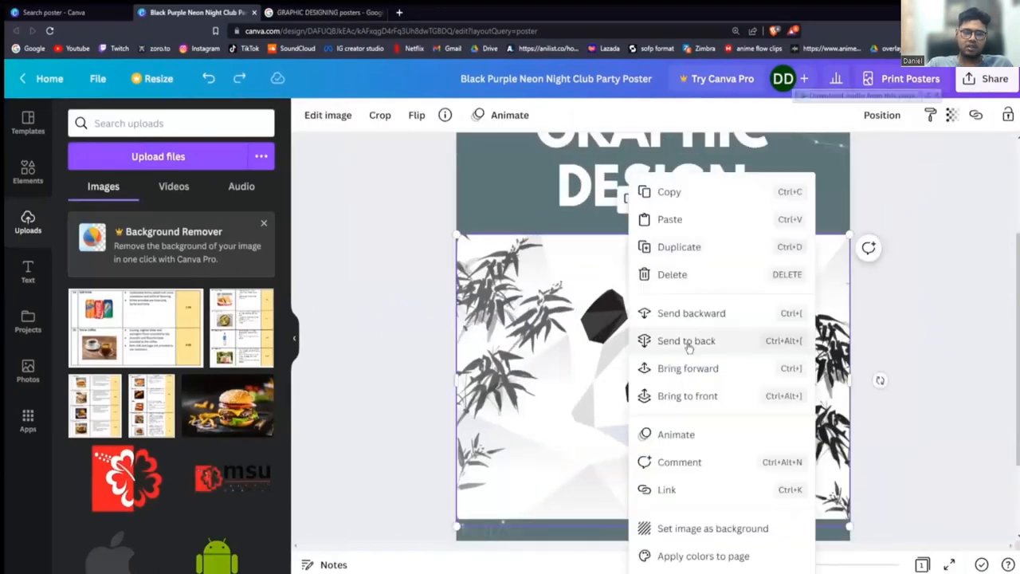
pyautogui.click(685, 342)
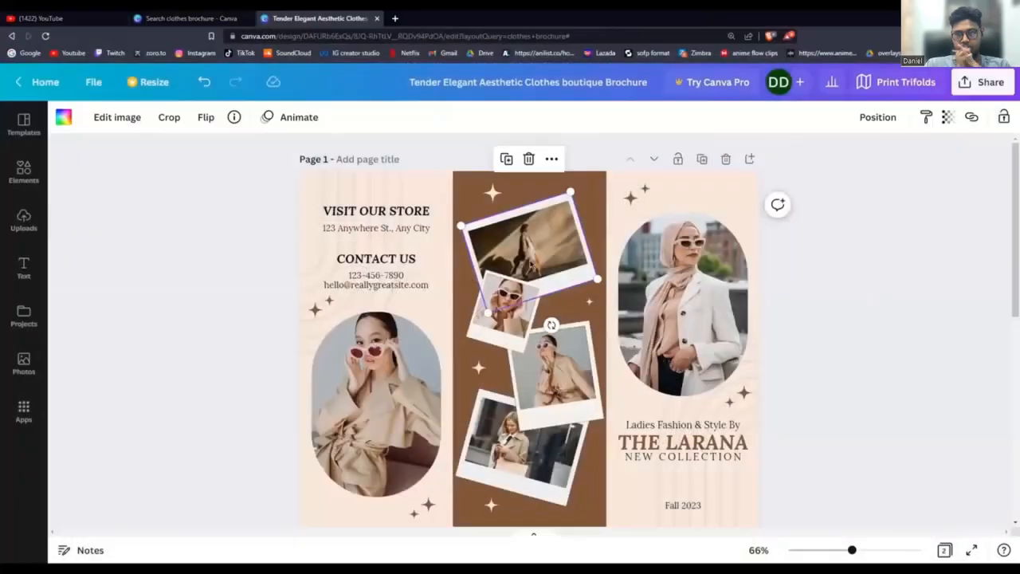
# Step: Drop the boutique's black outfit photos into page 1's oval frames and the On Sale frame on page 2
pyautogui.scroll(-3)
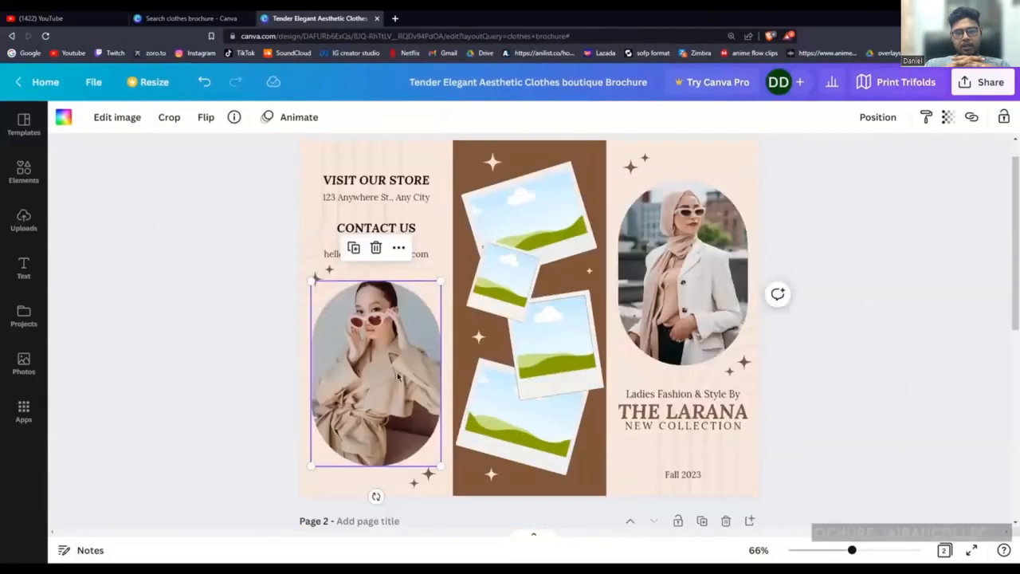
pyautogui.click(23, 220)
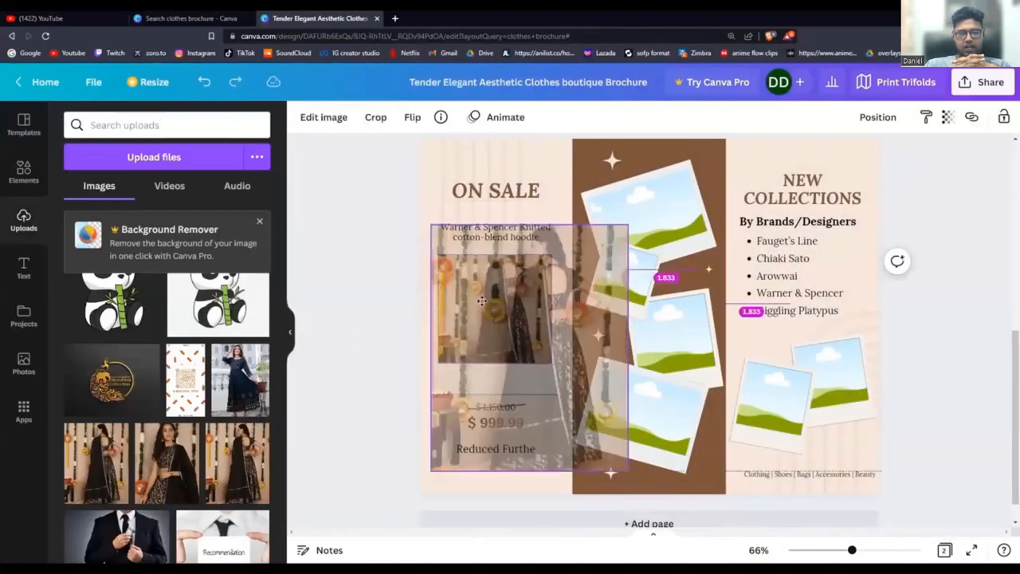
pyautogui.click(323, 118)
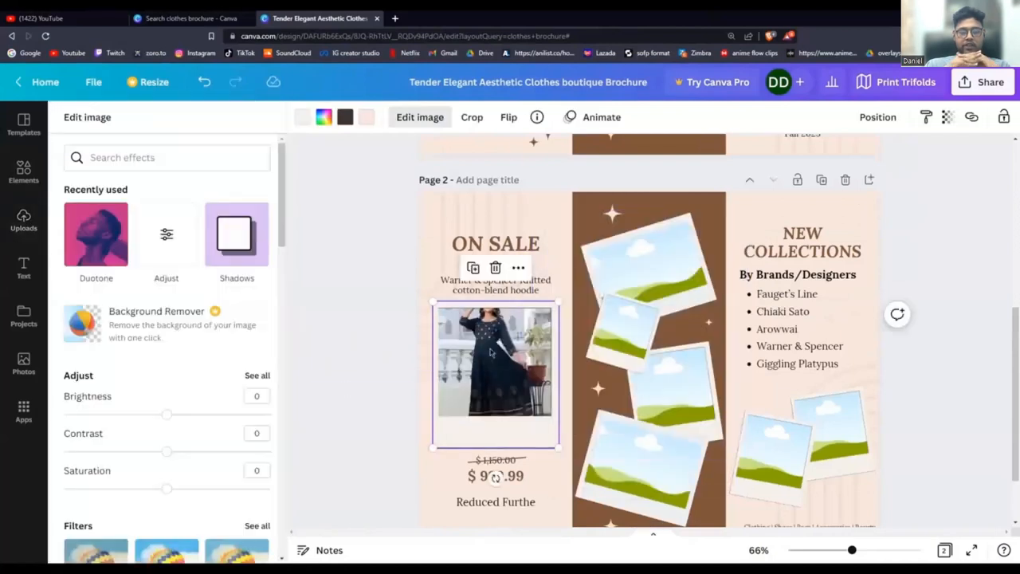
pyautogui.click(22, 220)
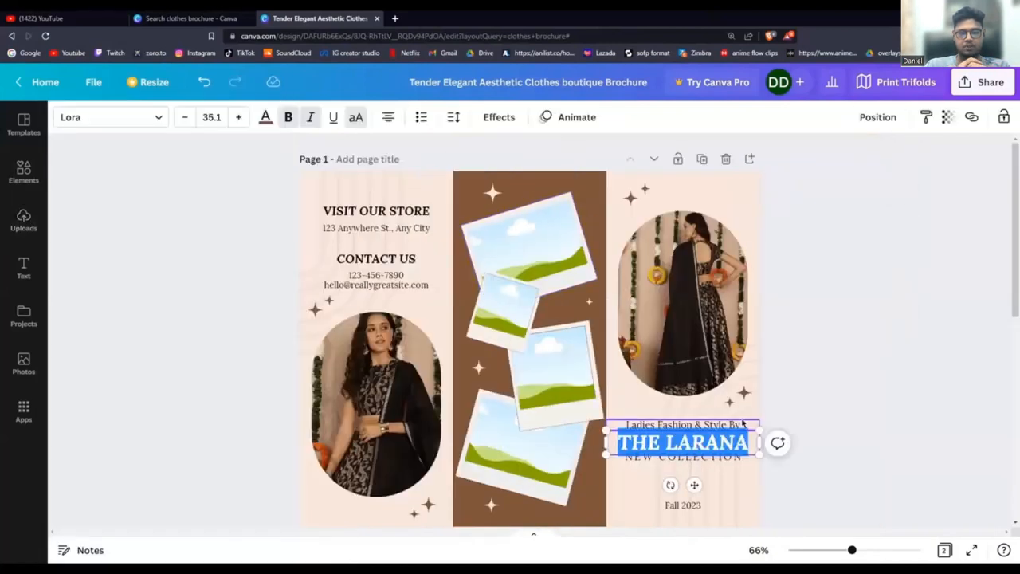
pyautogui.click(265, 118)
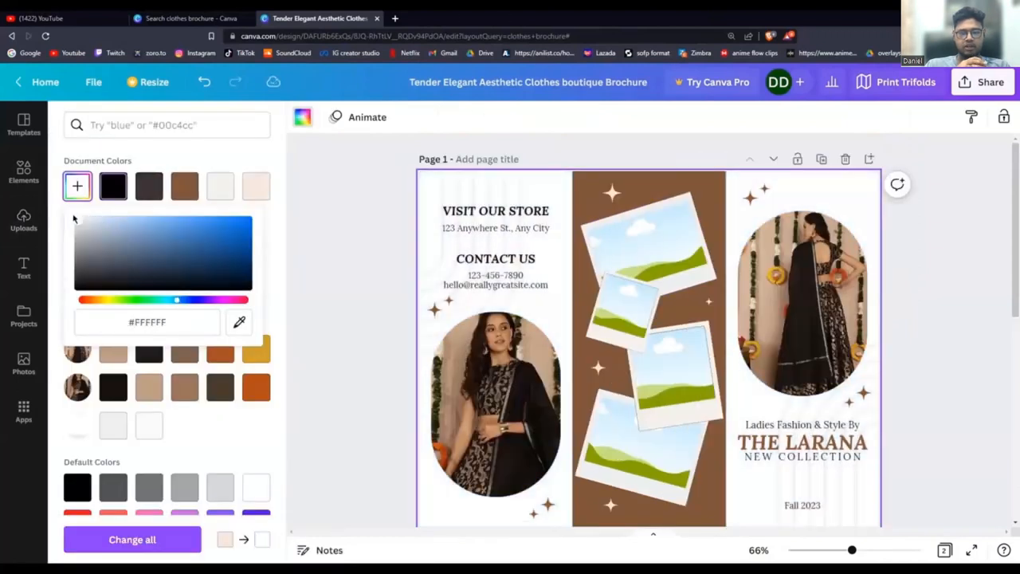
pyautogui.click(255, 185)
pyautogui.write('FIND')
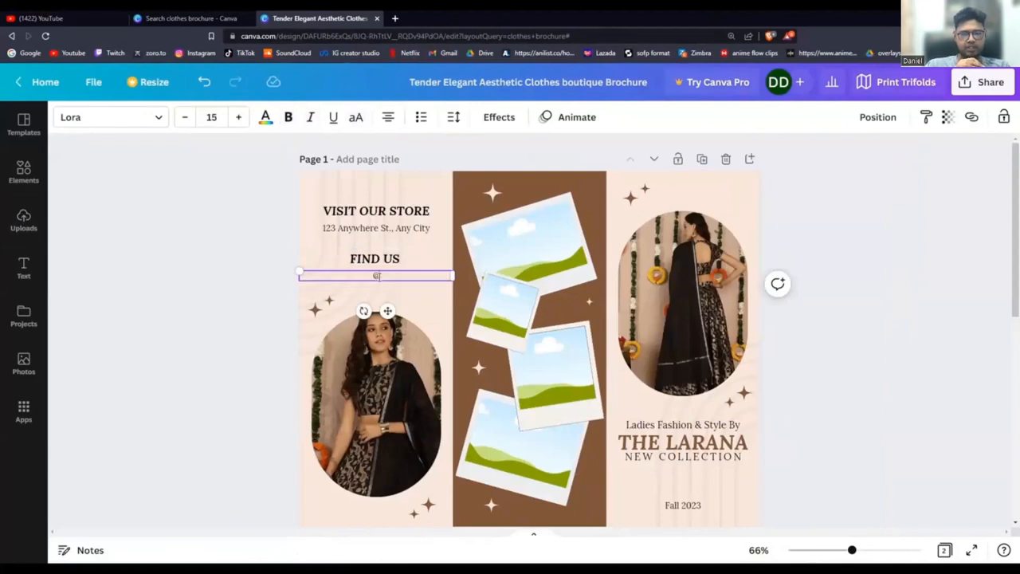
pyautogui.write('@jairascollection')
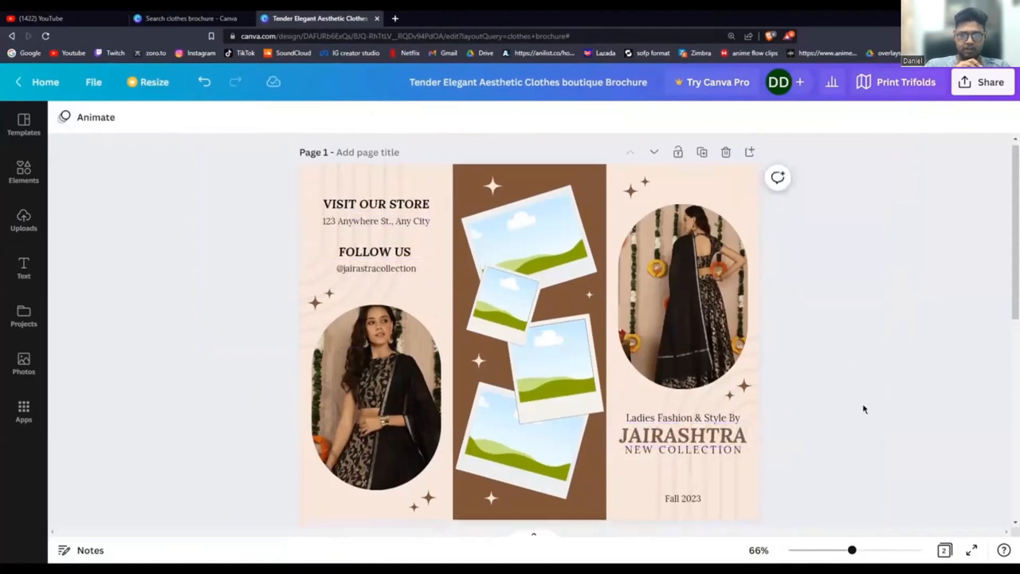
pyautogui.scroll(-3)
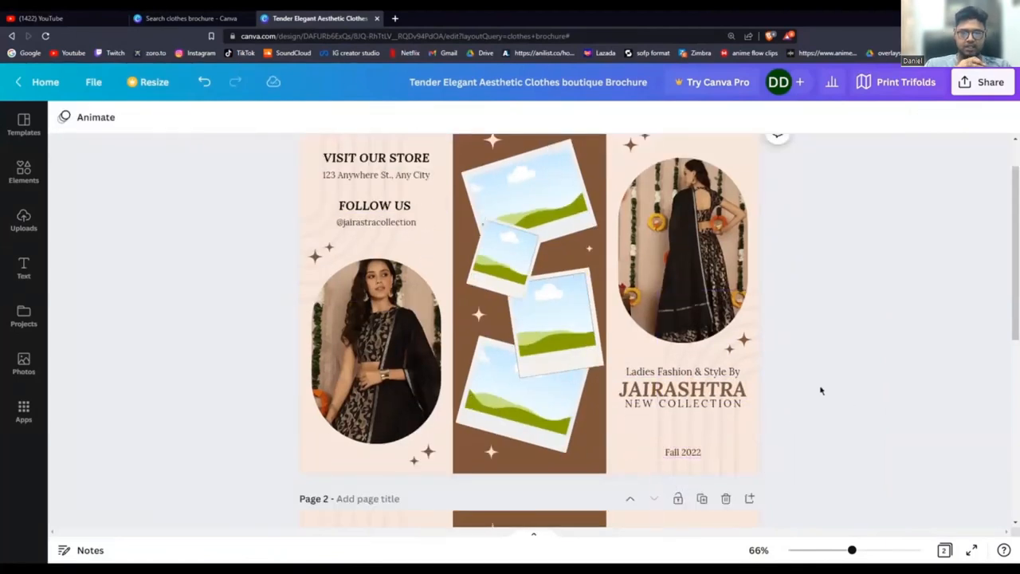
pyautogui.click(682, 217)
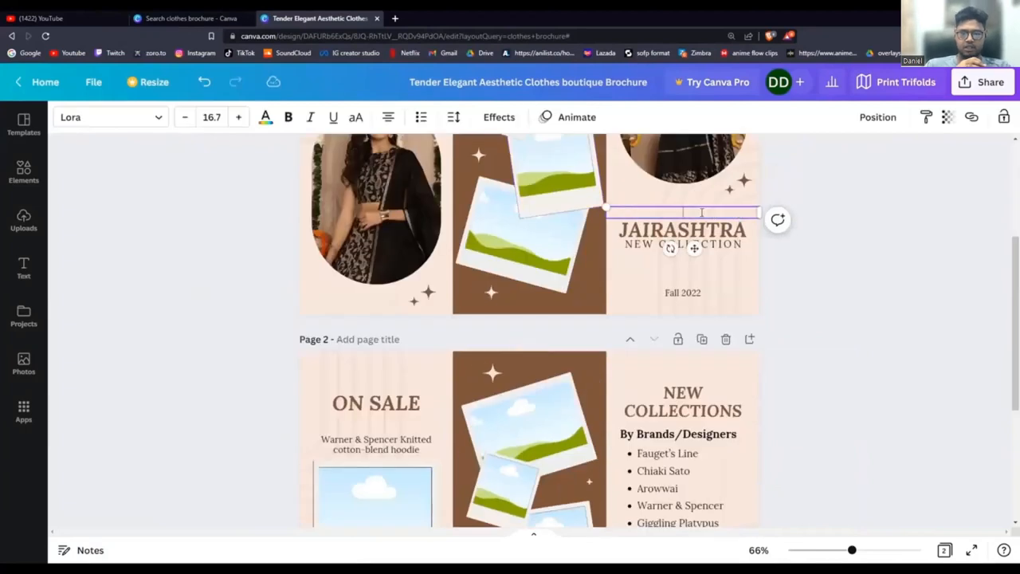
# Step: Reword the tagline with 'Tradisional' and drop the navy kurta Instagram photo into the On Sale frame
pyautogui.write('Tradisional')
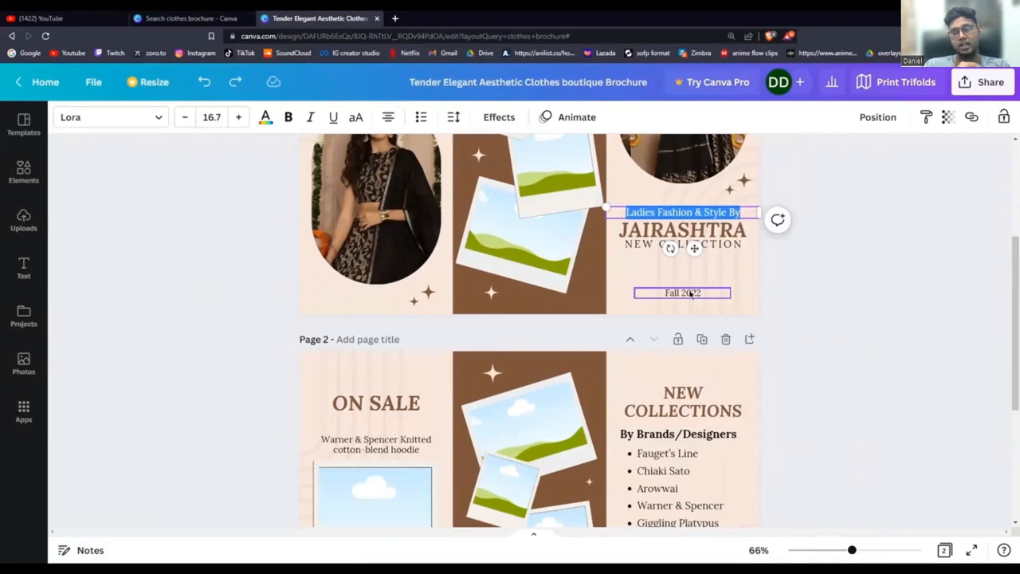
pyautogui.scroll(-3)
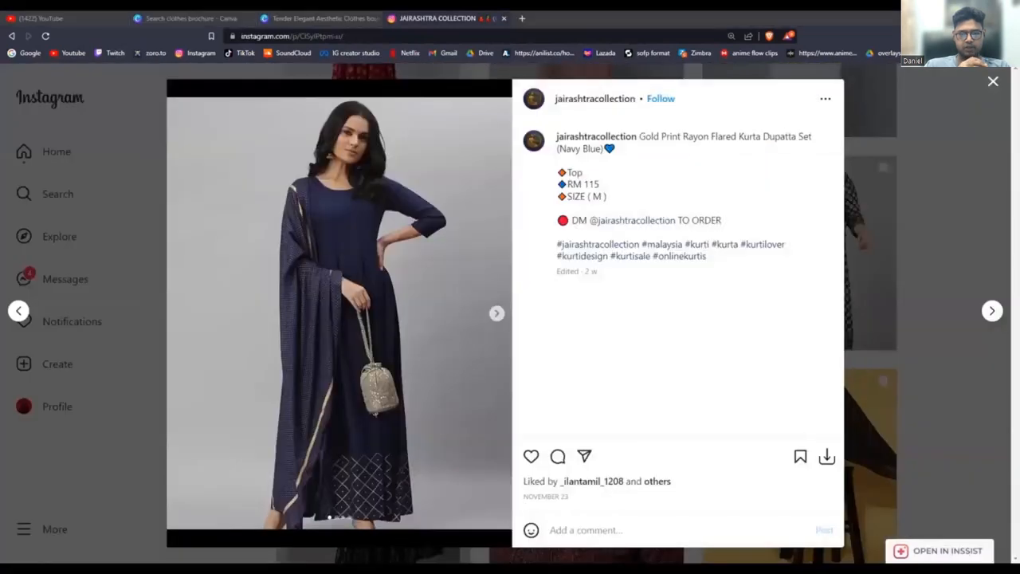
pyautogui.click(317, 17)
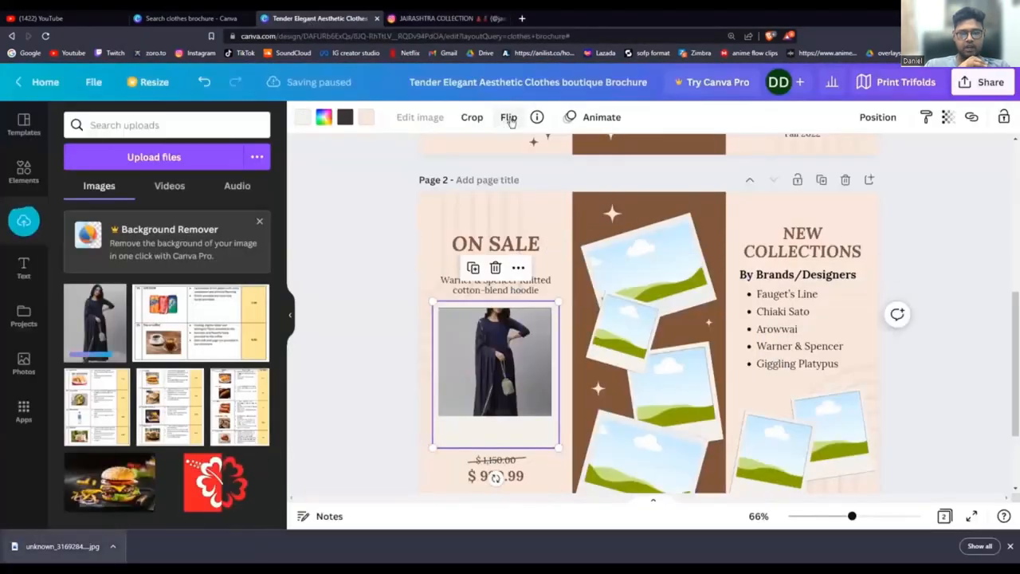
# Step: Caption the sale item Gold Print Rayon Flared Kurta Dupatta Set priced RM 115.00
pyautogui.rightClick(495, 364)
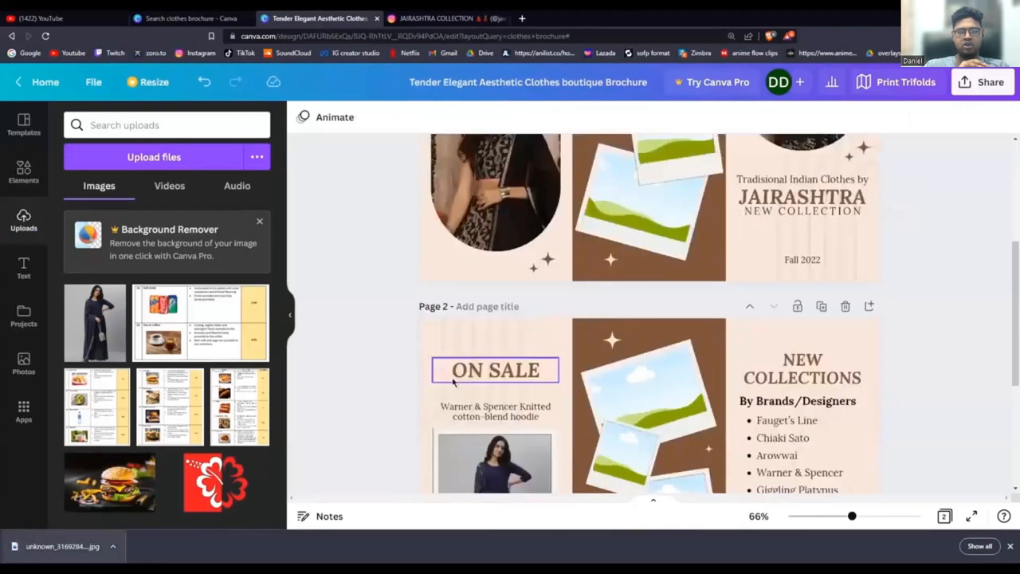
pyautogui.click(494, 411)
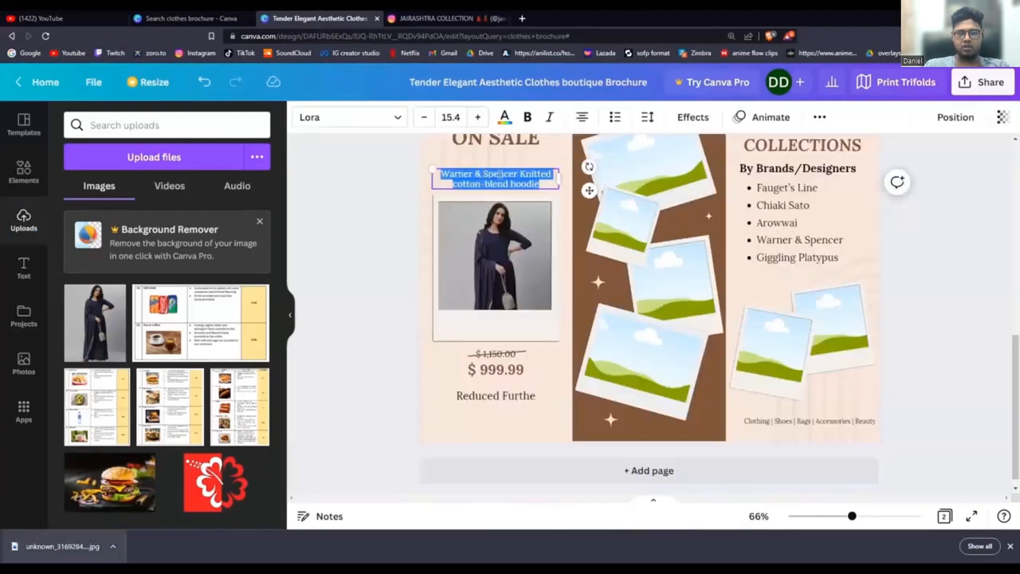
pyautogui.write('Gold Print Rayon Flared Kurta Dupatta Set')
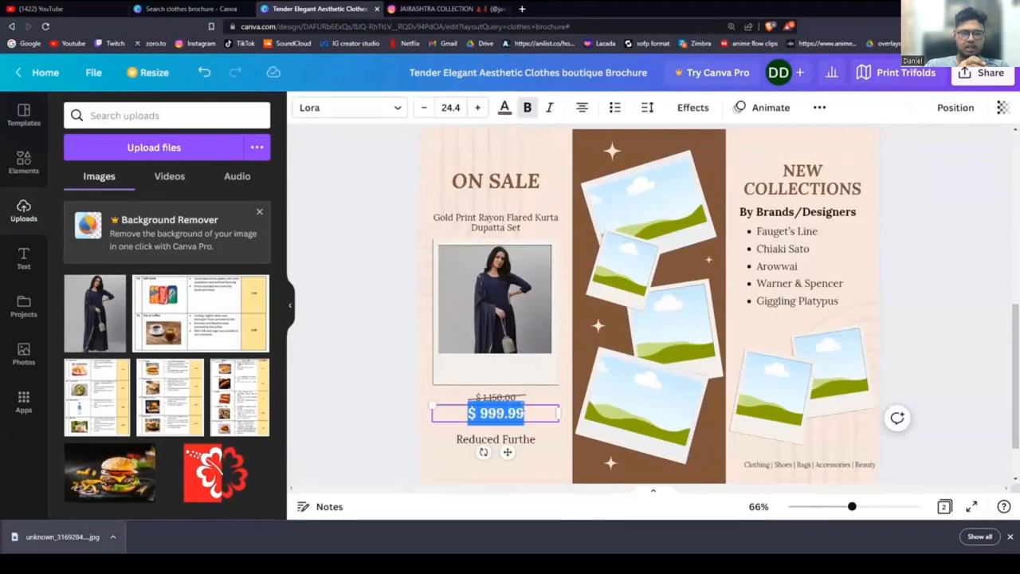
pyautogui.write('RM 115.0')
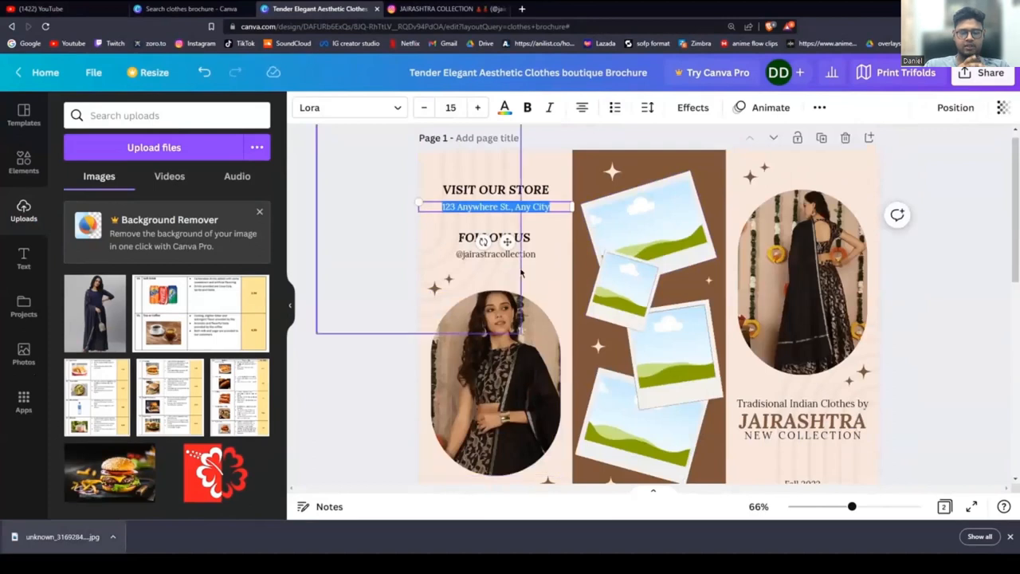
# Step: Select the store address and FOLLOW US heading to replace them with Beautifully HANDSTICHED
pyautogui.click(494, 236)
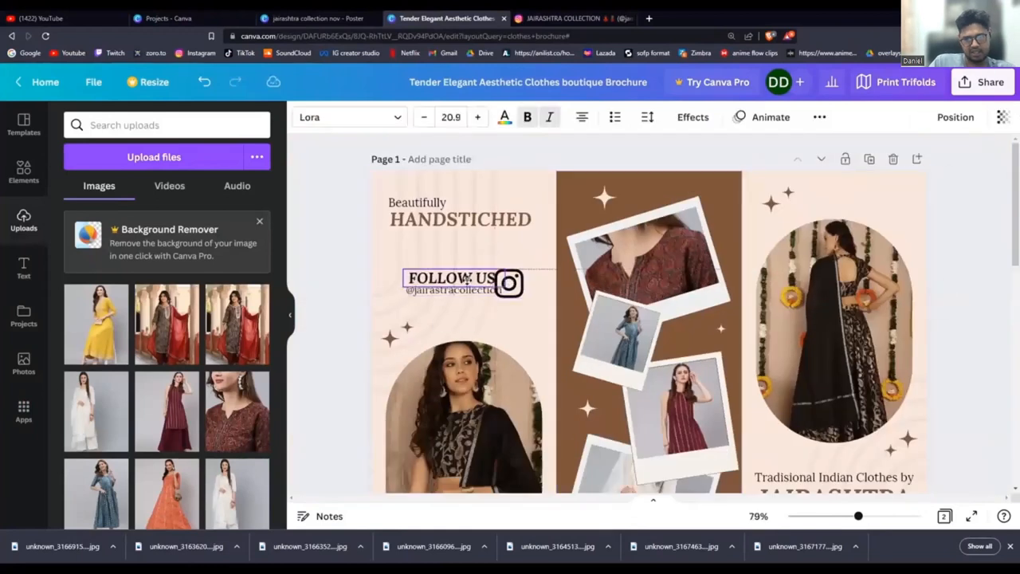
pyautogui.click(450, 285)
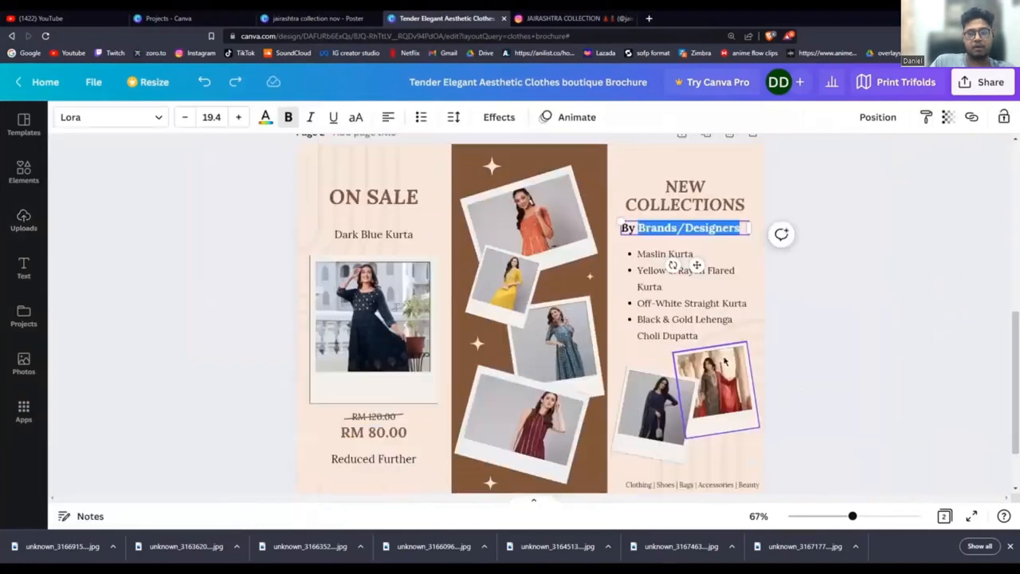
# Step: Select the NEW COLLECTIONS heading and its bullet list to drop the By Brands/Designers subtitle
pyautogui.click(265, 118)
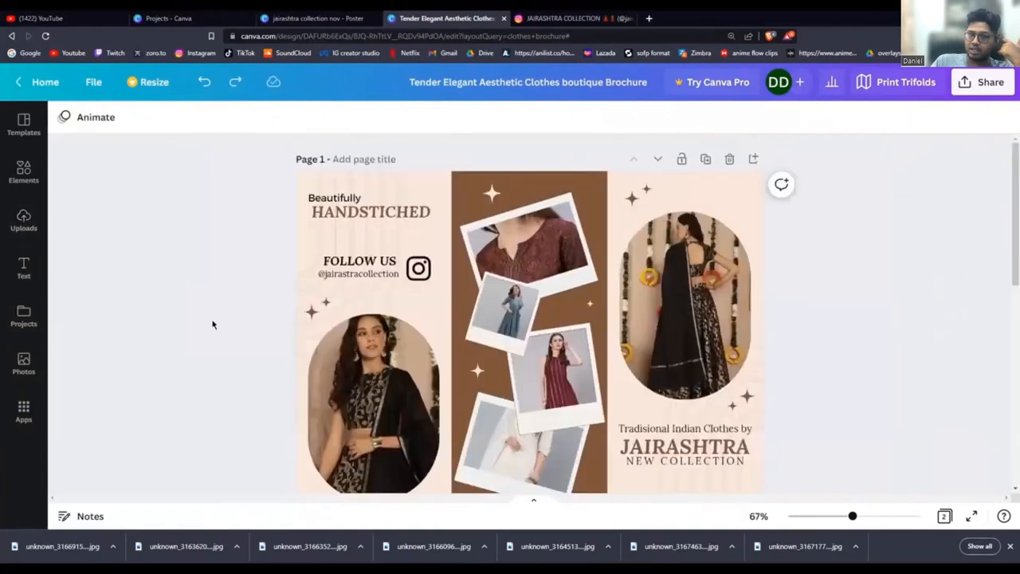
pyautogui.click(804, 252)
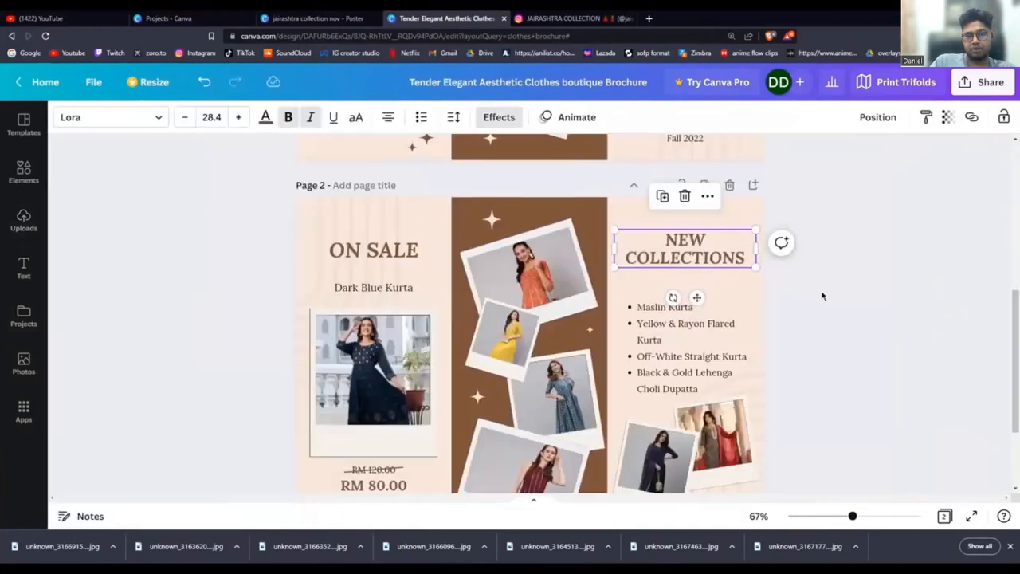
pyautogui.scroll(3)
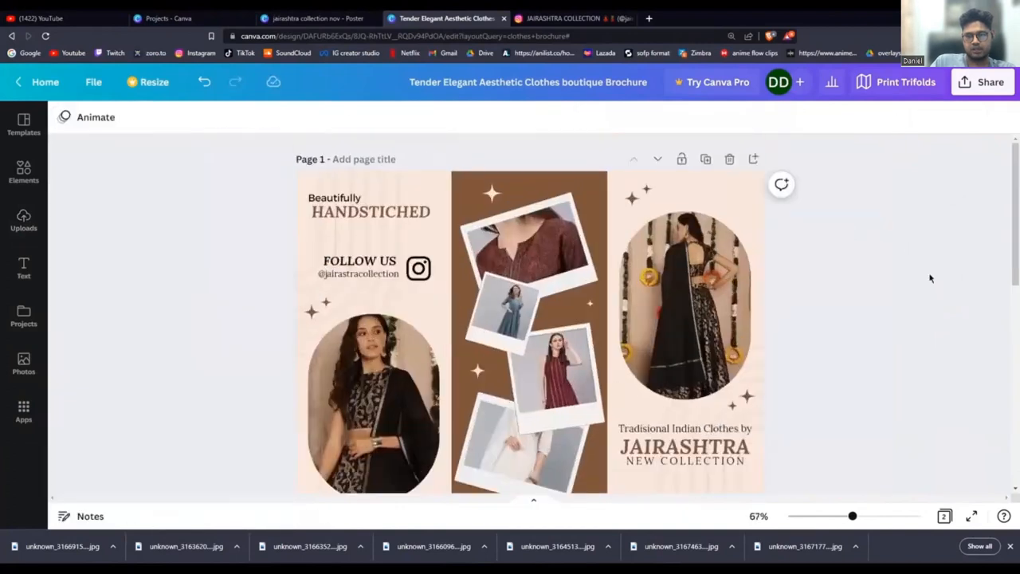
pyautogui.scroll(-3)
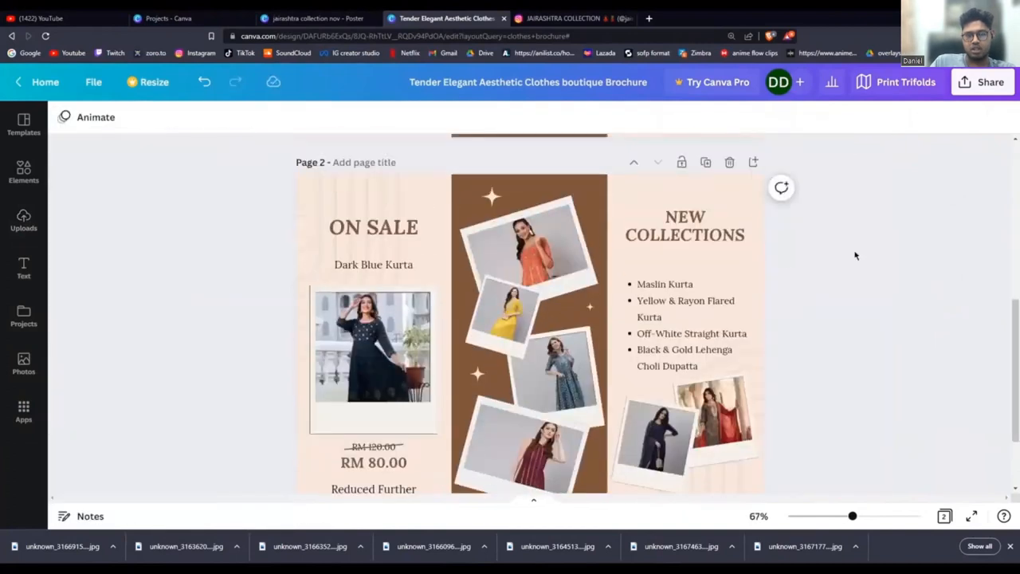
pyautogui.click(684, 310)
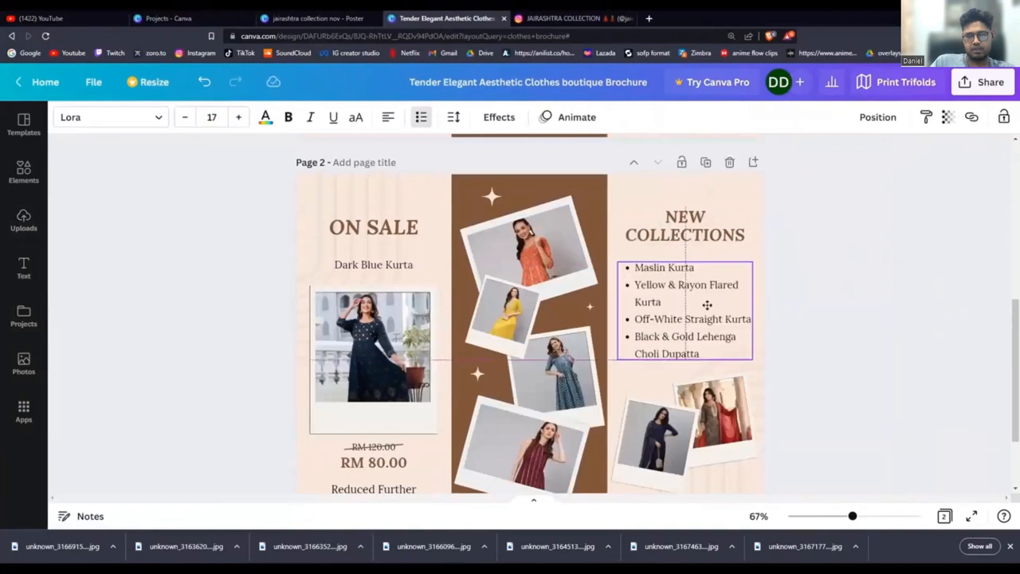
pyautogui.scroll(-3)
pyautogui.write('More to come')
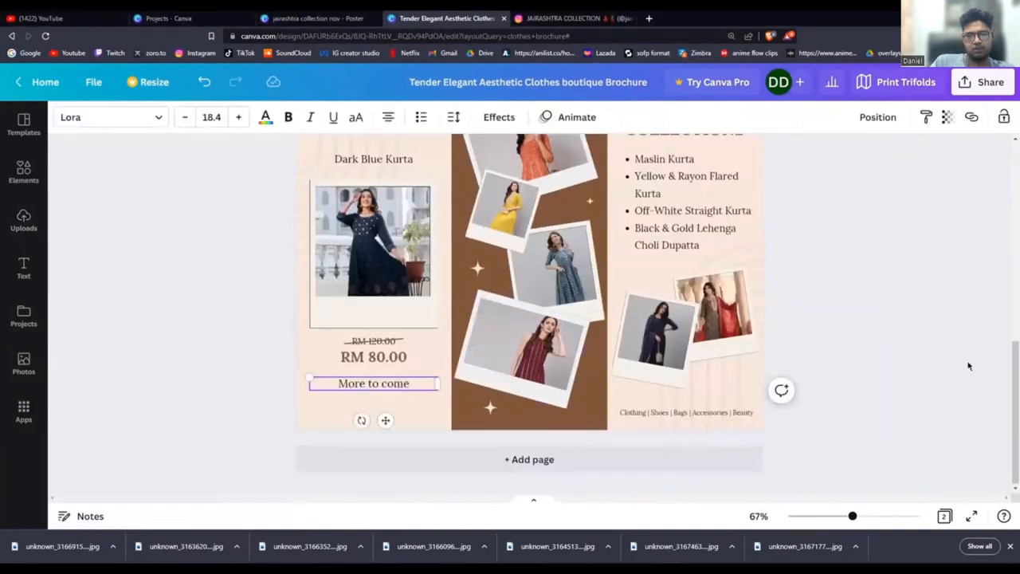
pyautogui.scroll(3)
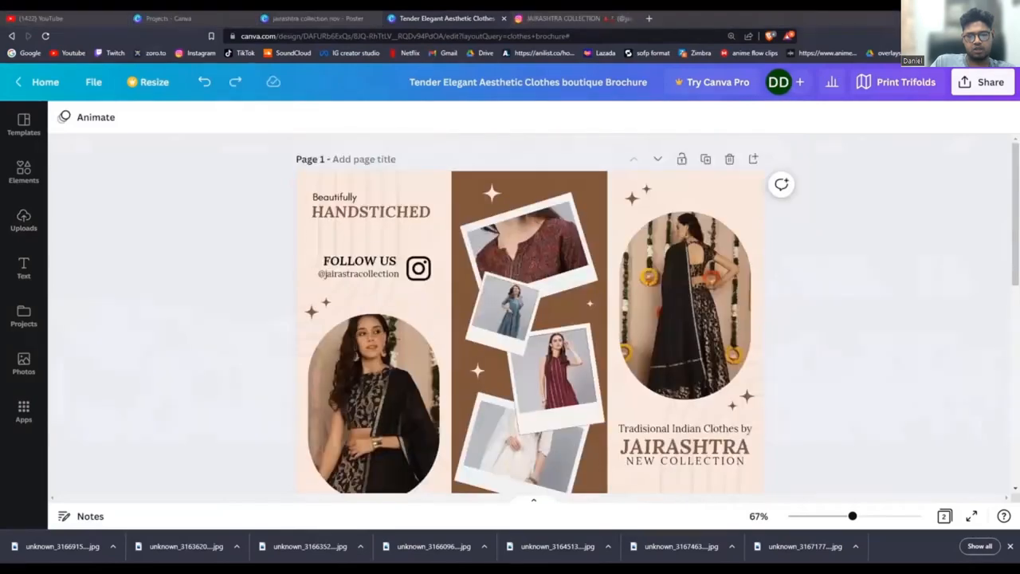